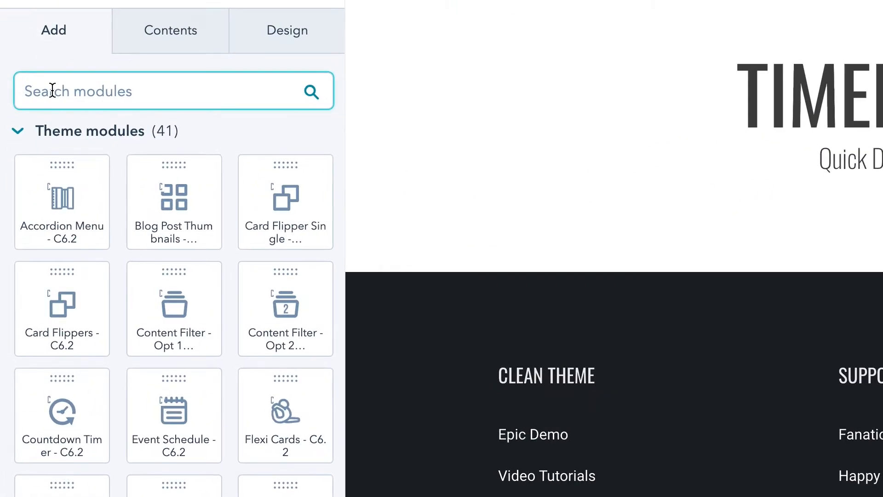
pyautogui.write('time')
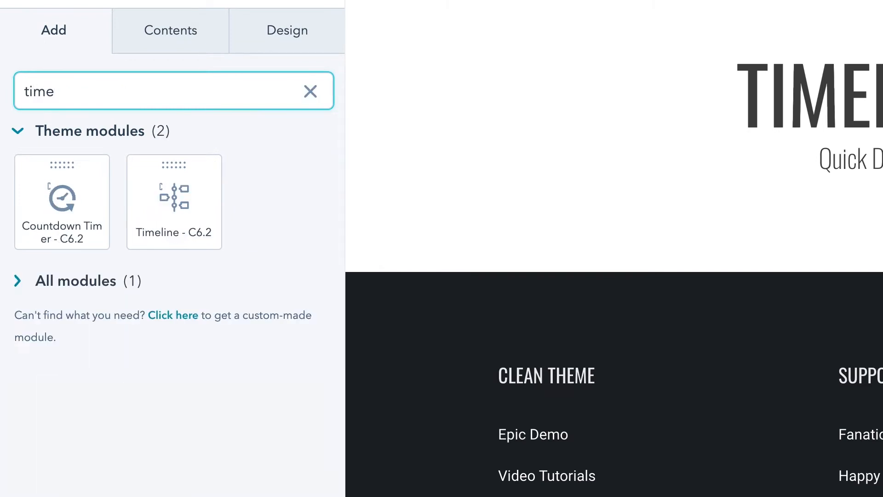